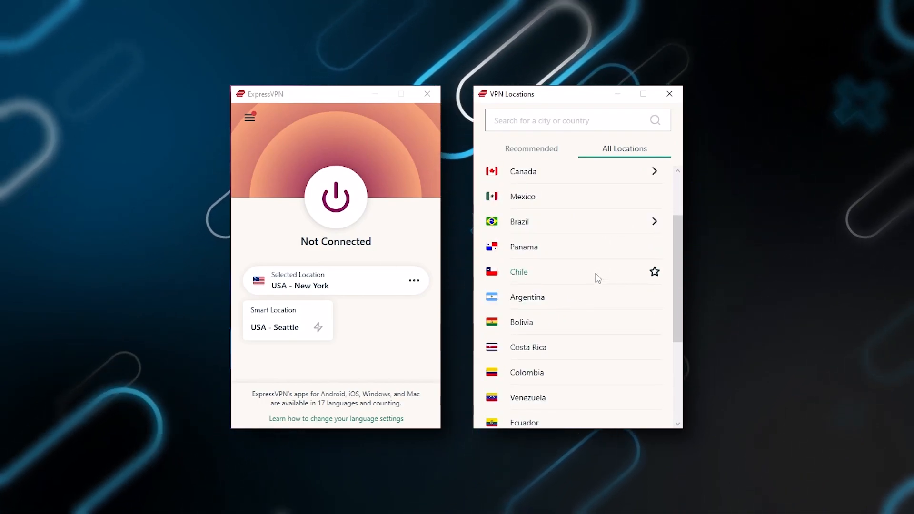
scroll(down, 3)
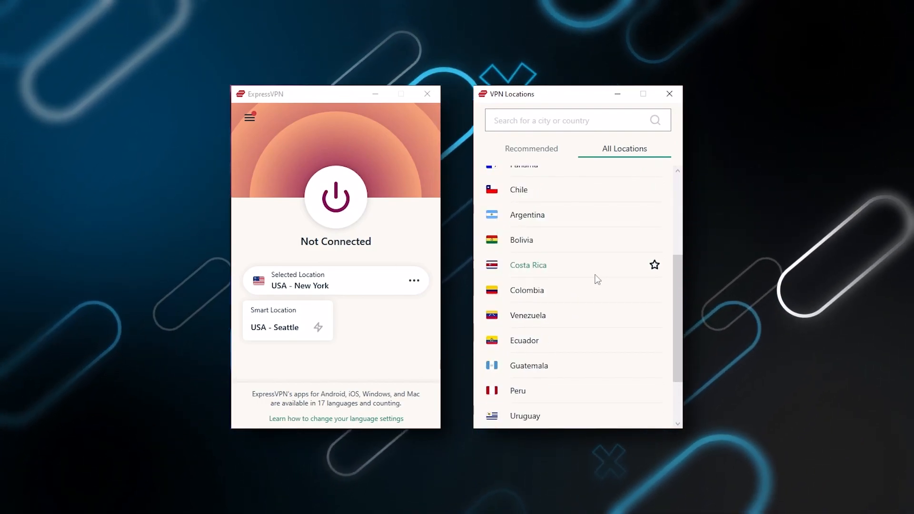
scroll(down, 3)
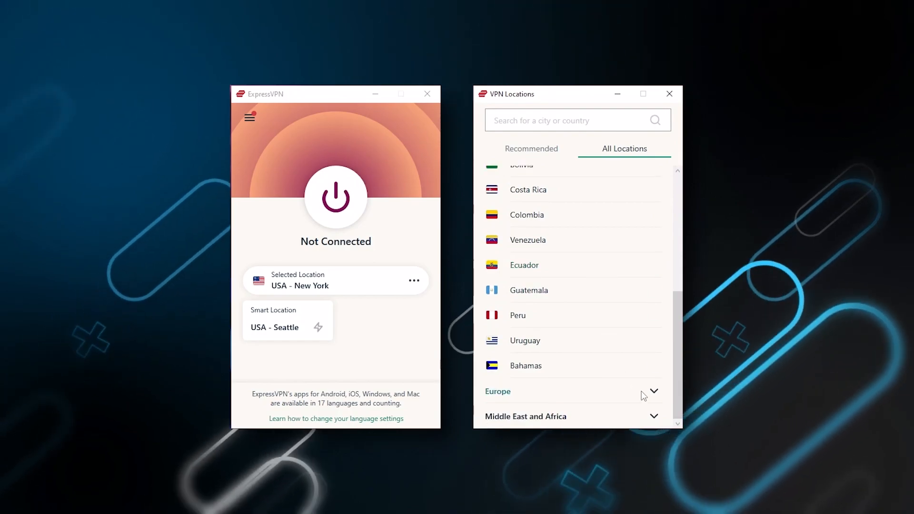
scroll(down, 3)
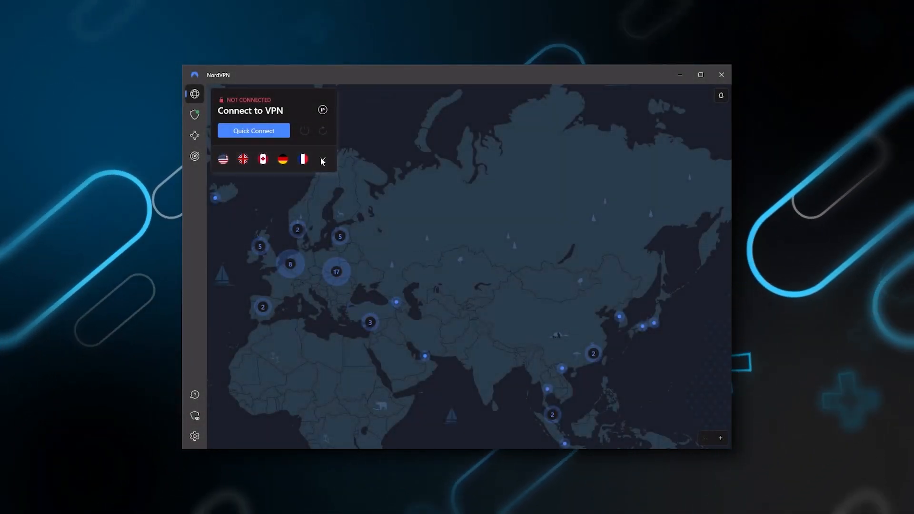
click(323, 159)
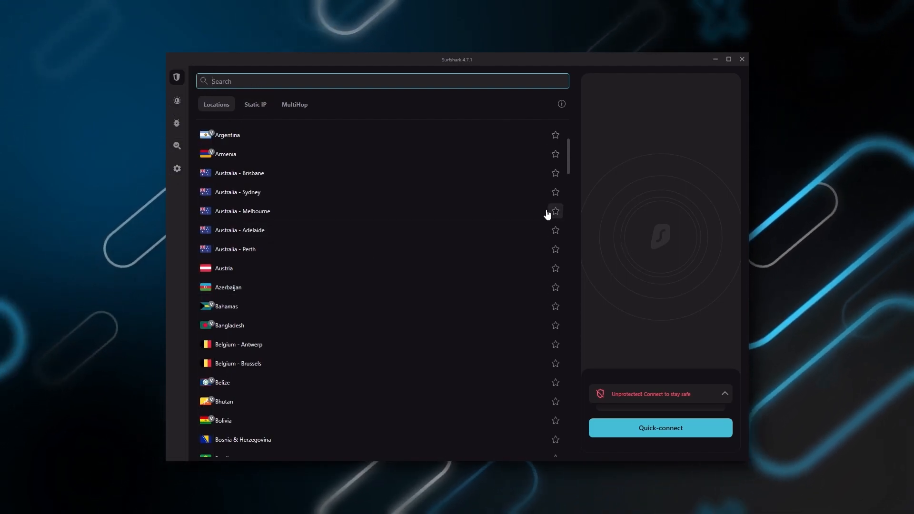
mouse_move(509, 315)
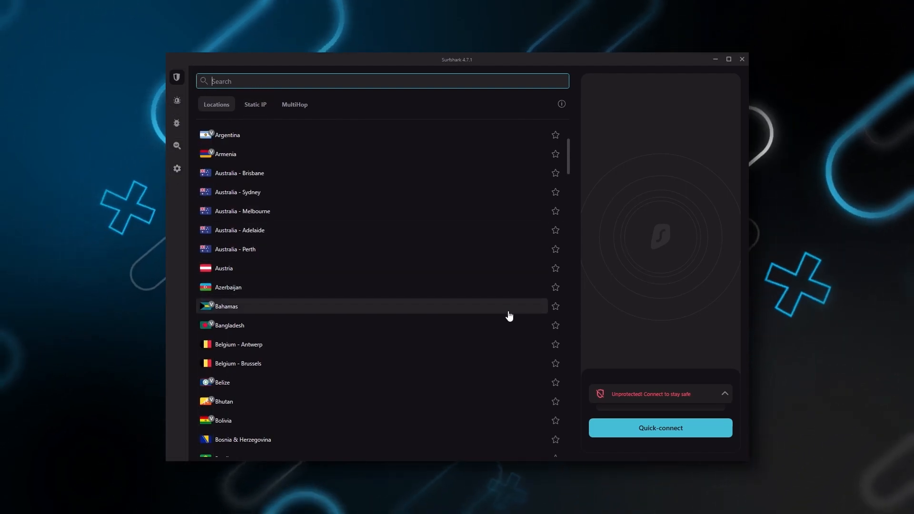